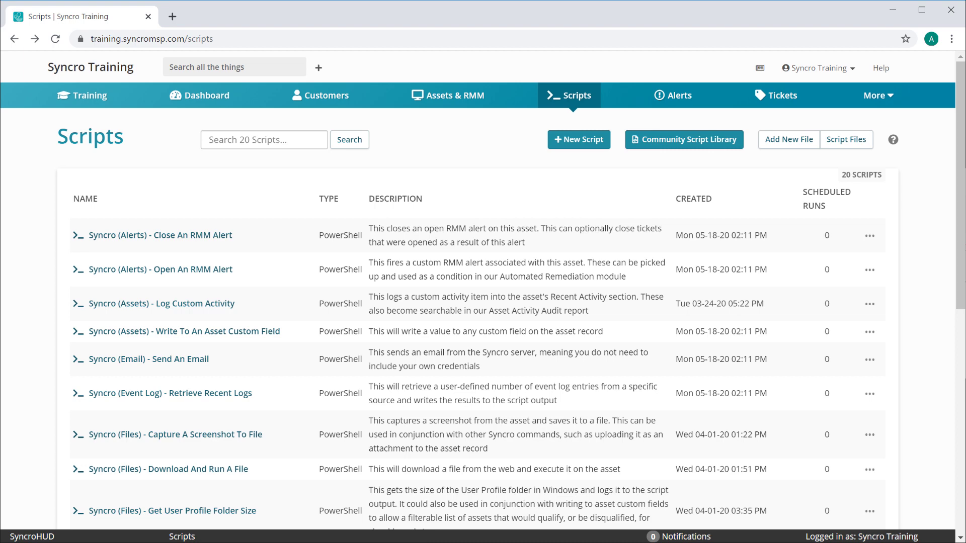
click(160, 269)
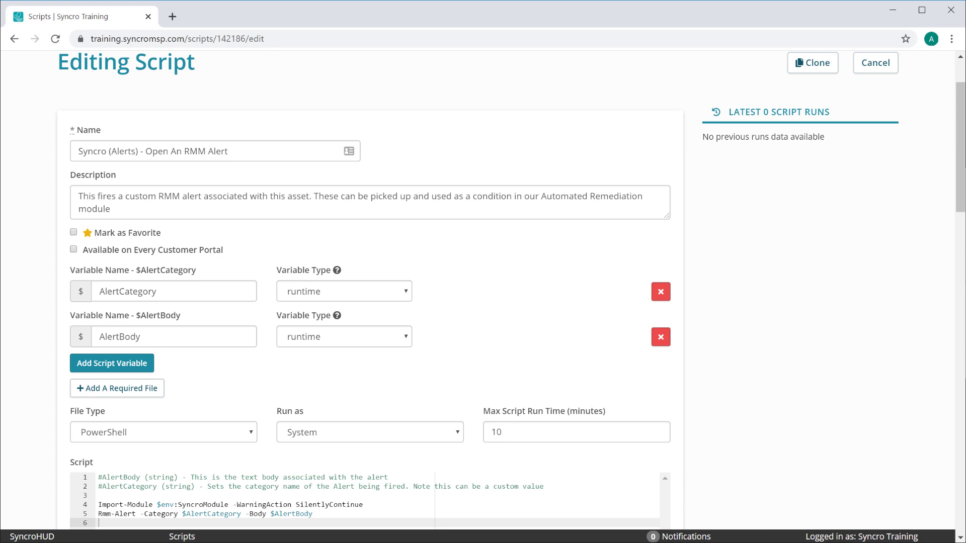
click(348, 150)
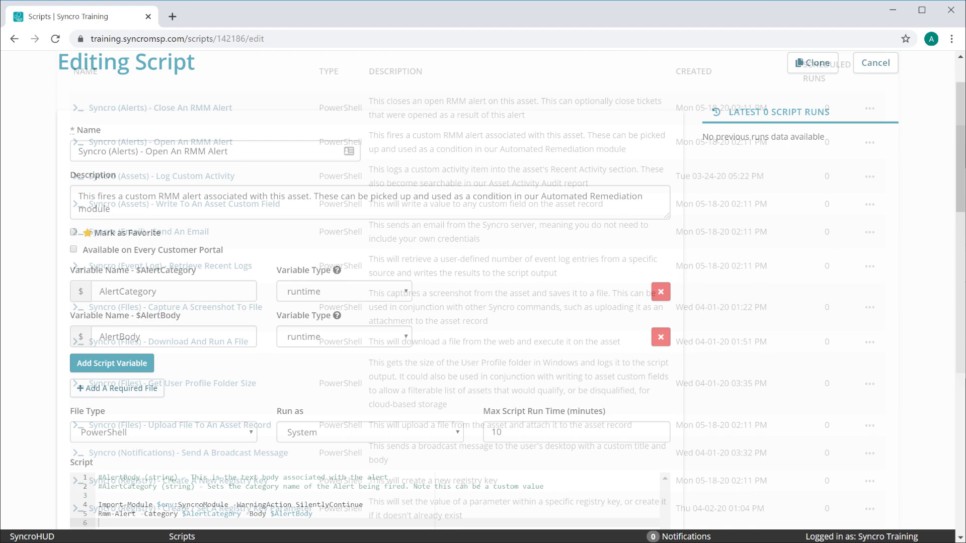
click(874, 63)
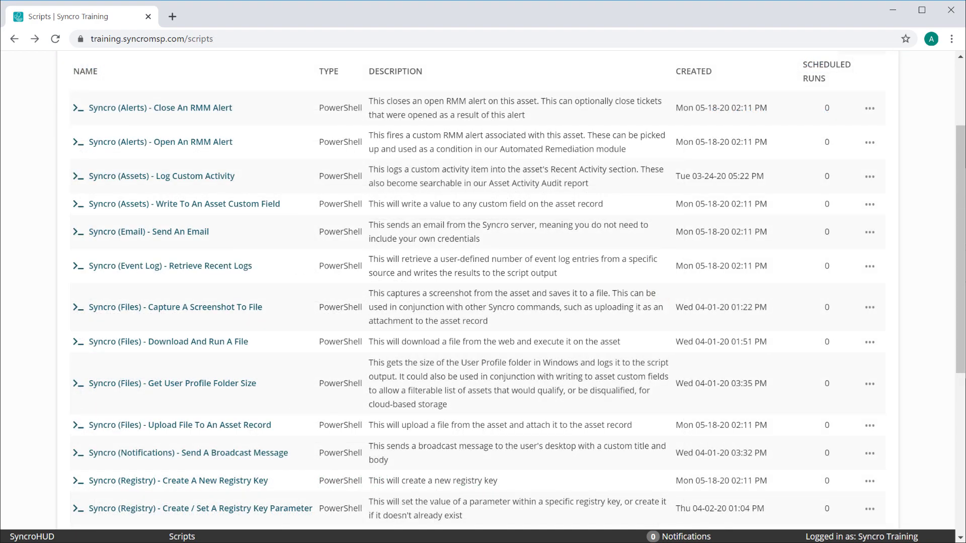